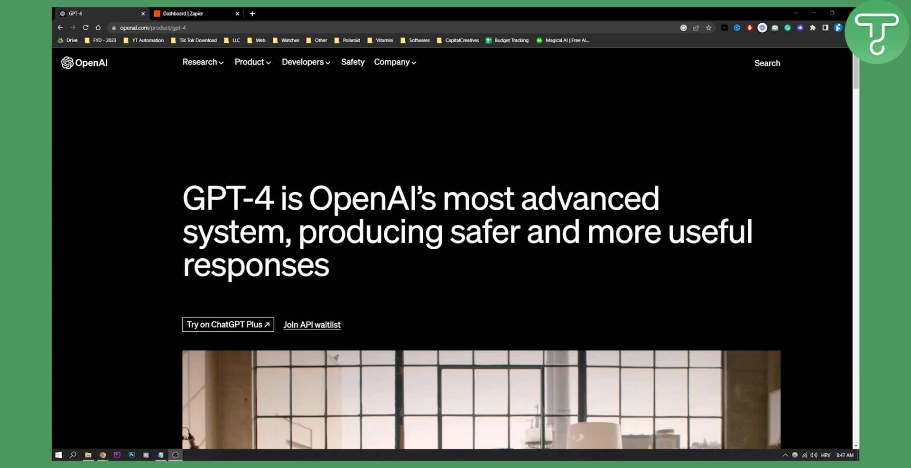
Switch from the OpenAI GPT-4 page to the 'Dashboard | Zapier' tab
left_click(194, 13)
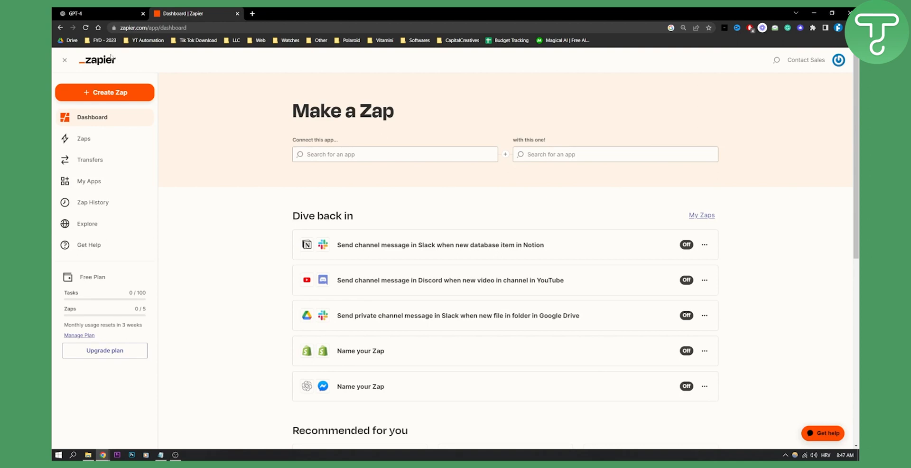
mouse_move(215, 124)
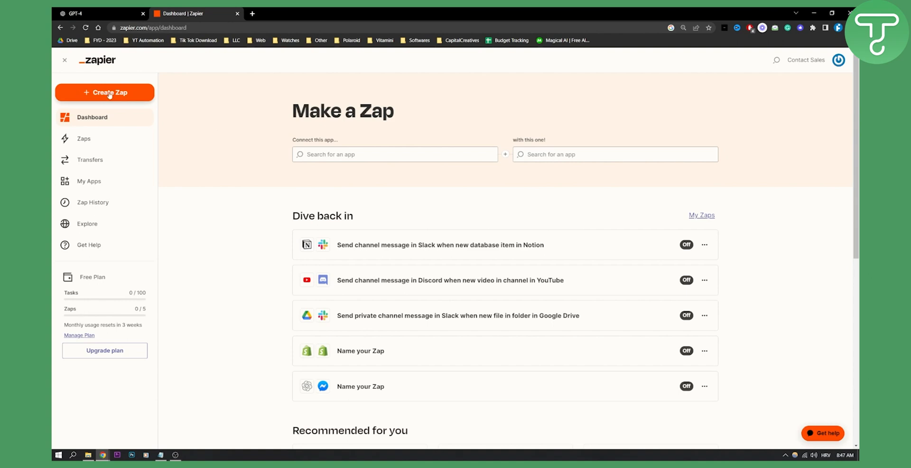
In Make a Zap, connect OpenAI (GPT-3 & DALL-E) with monday.com
left_click(396, 154)
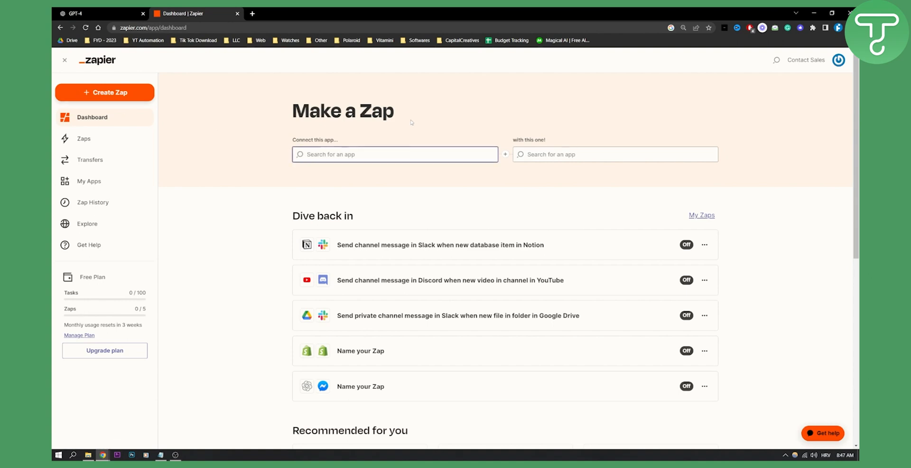
type("OPENAI")
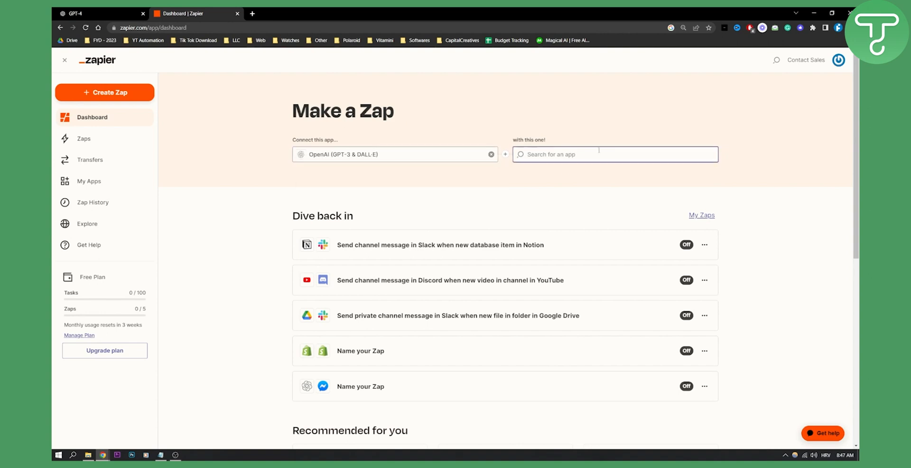
type("MONDAY.COM")
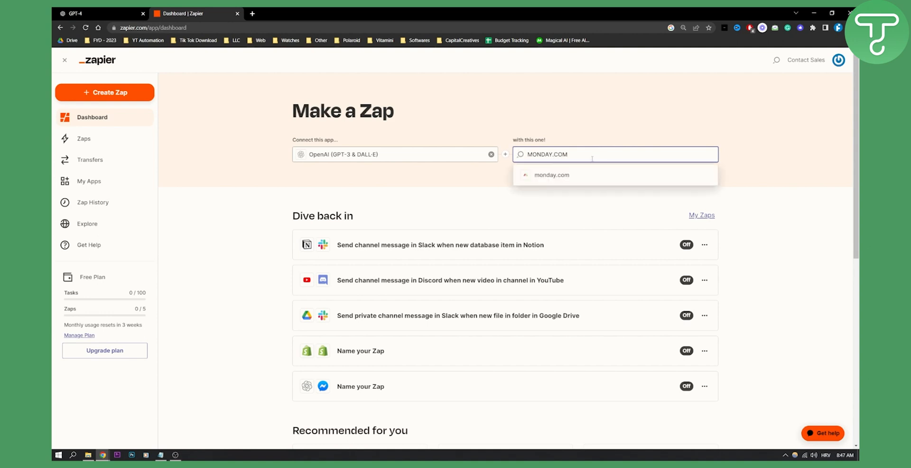
left_click(552, 176)
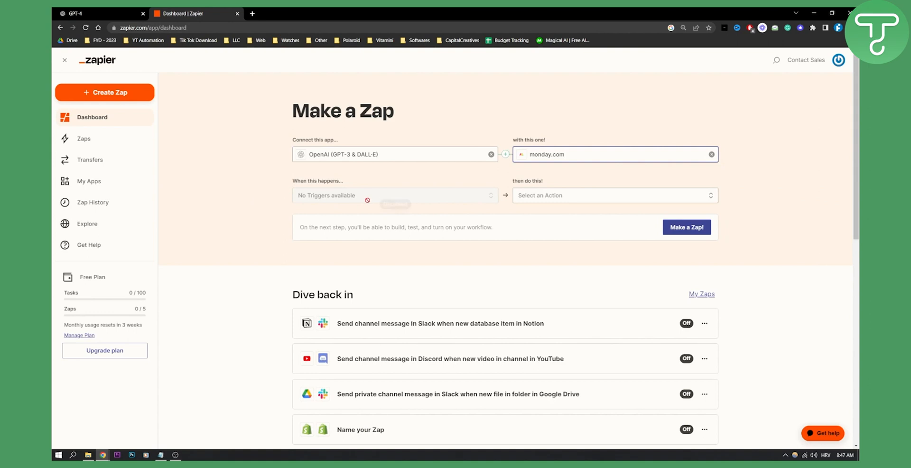
mouse_move(346, 197)
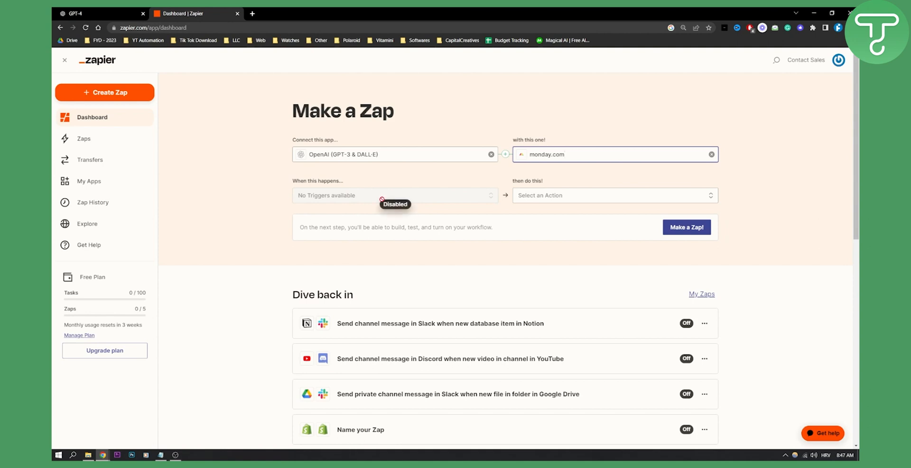
mouse_move(386, 188)
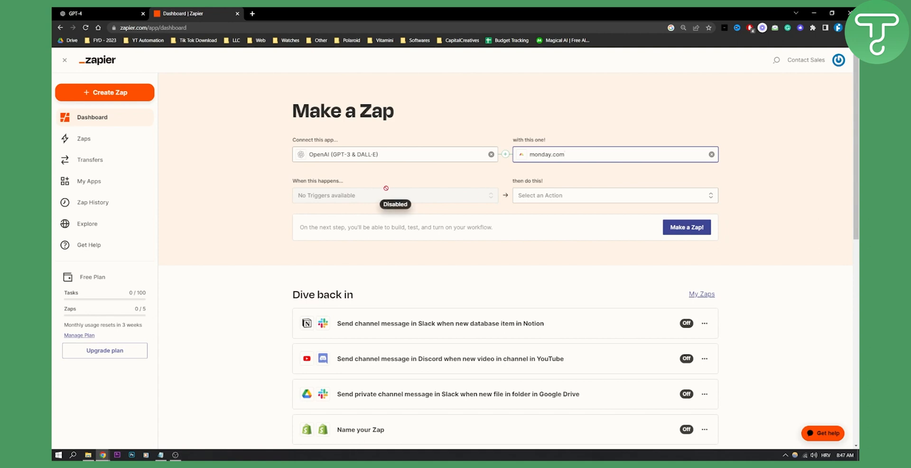
mouse_move(572, 194)
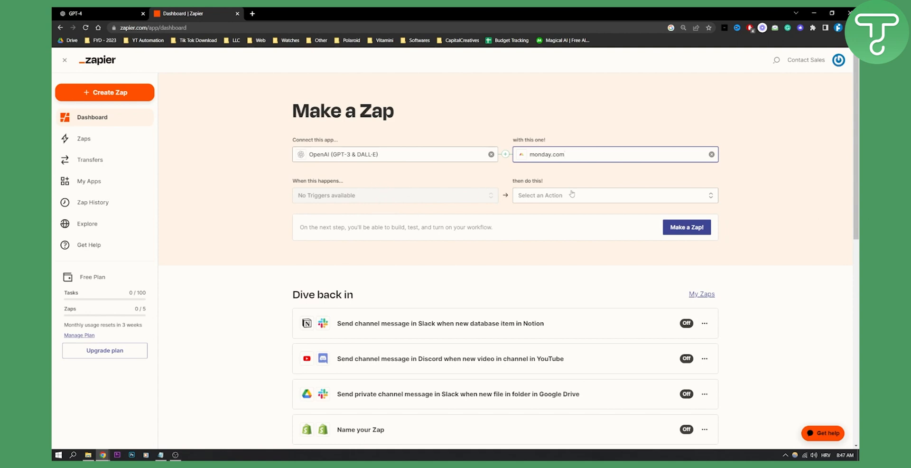
mouse_move(394, 195)
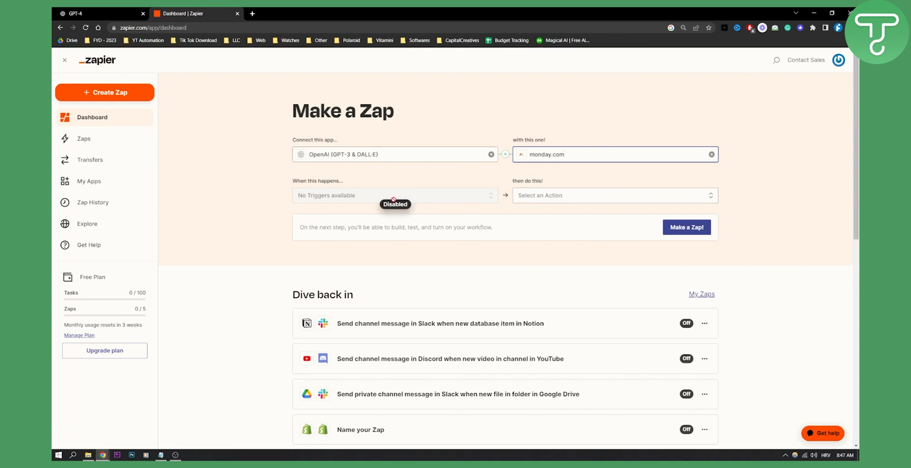
mouse_move(373, 154)
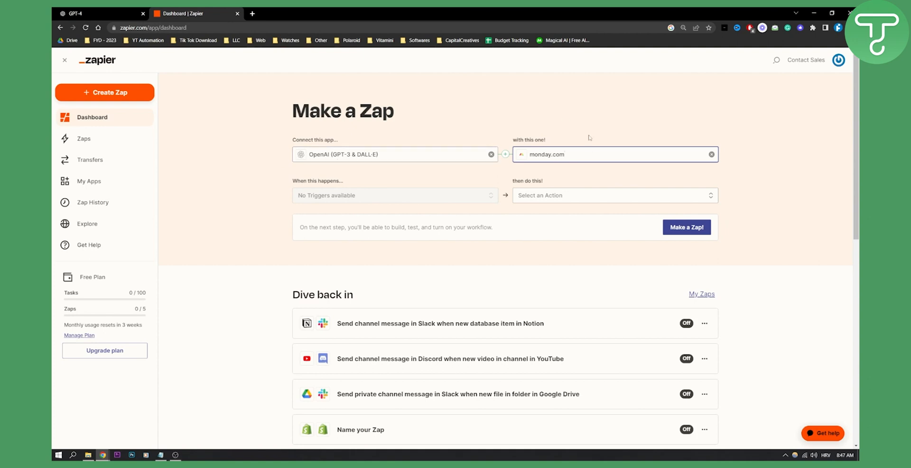
mouse_move(405, 177)
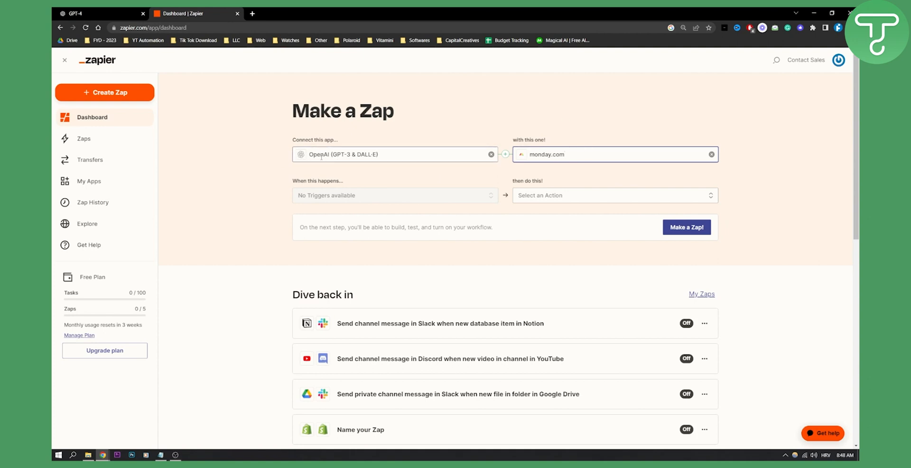
mouse_move(362, 170)
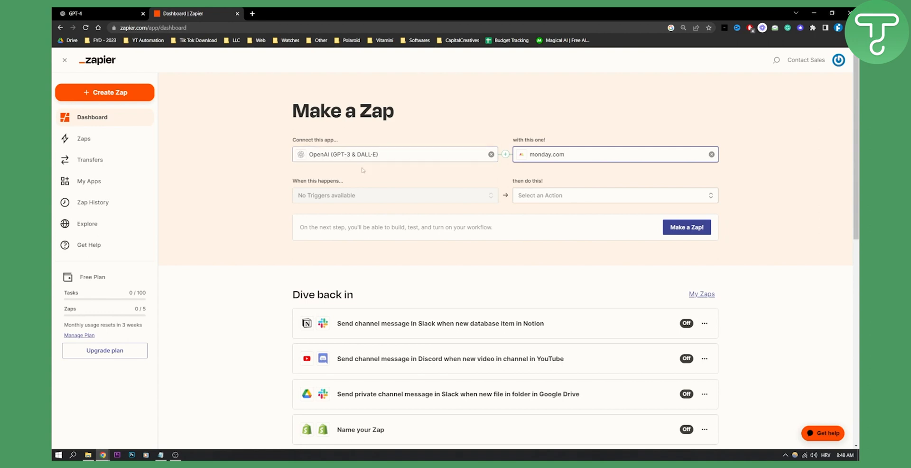
mouse_move(549, 167)
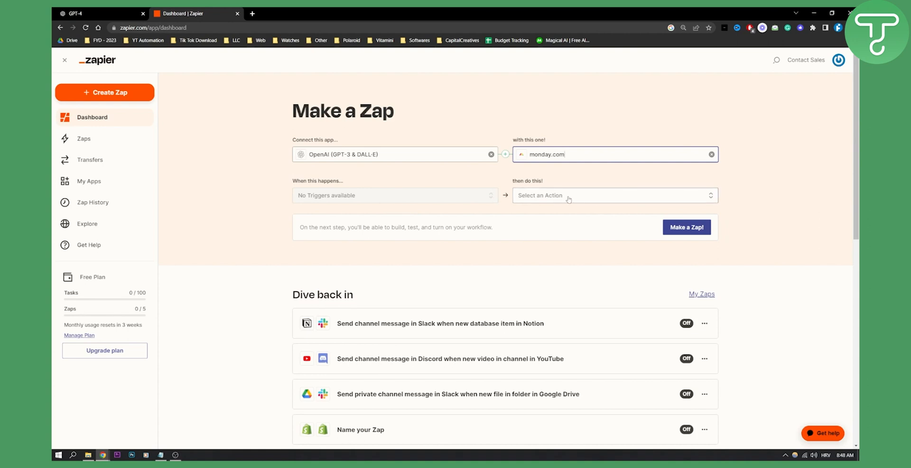
left_click(613, 194)
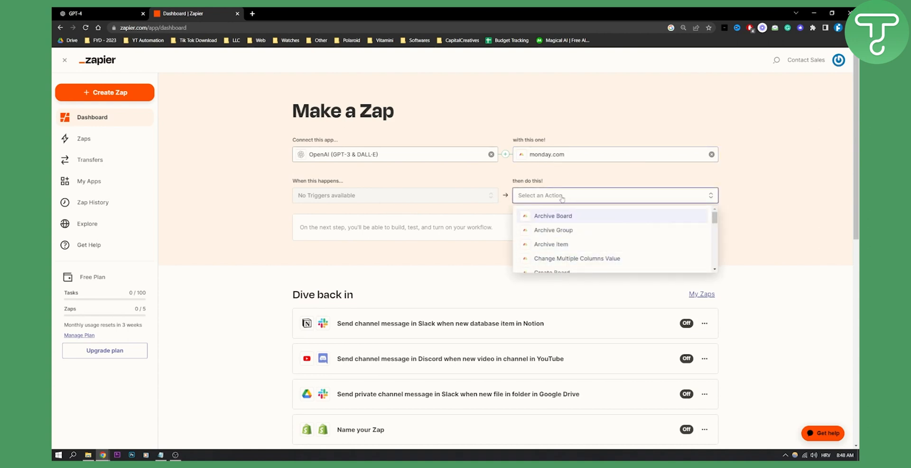
left_click(308, 137)
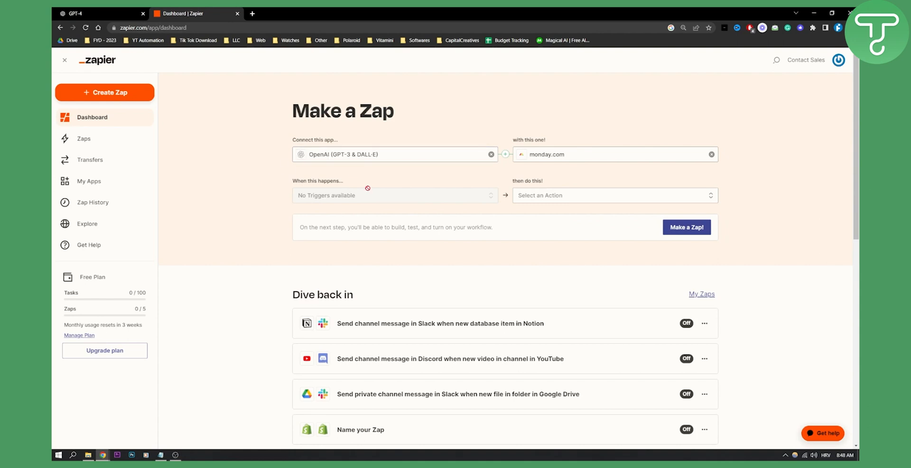
mouse_move(367, 189)
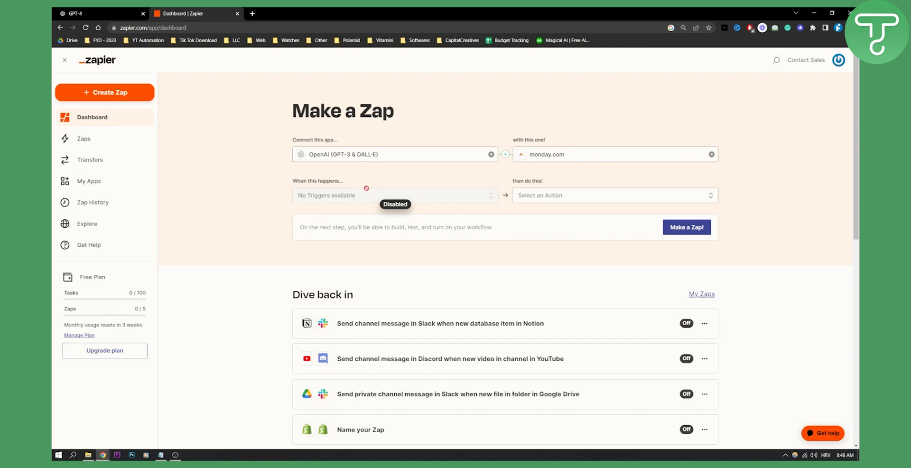
mouse_move(321, 176)
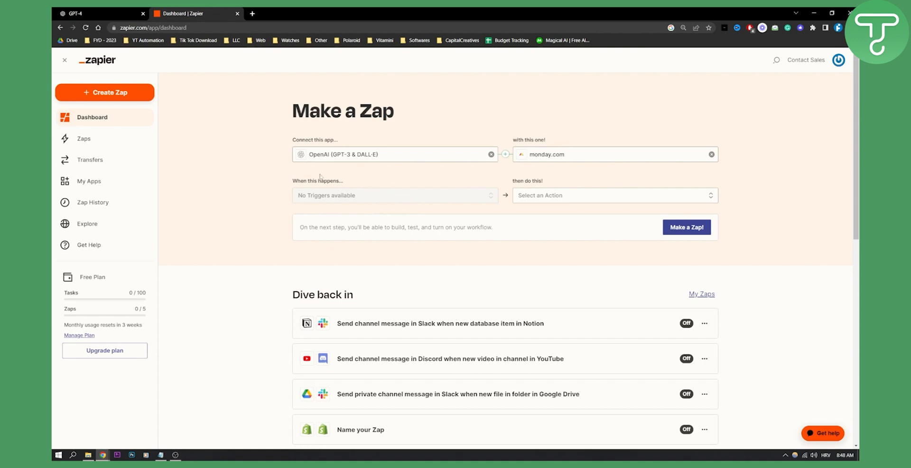
mouse_move(433, 178)
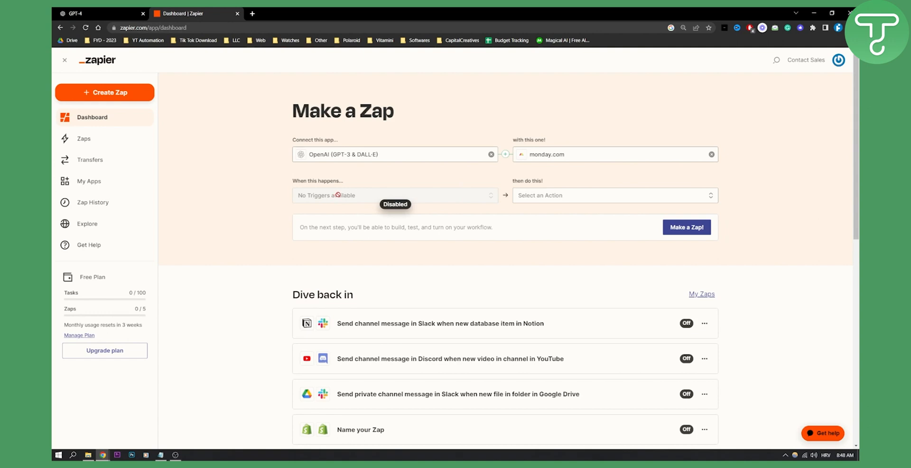
mouse_move(723, 233)
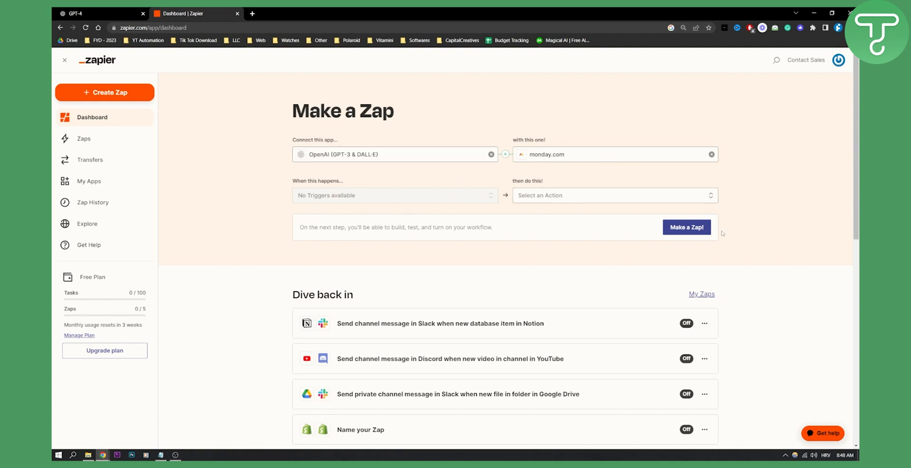
mouse_move(774, 211)
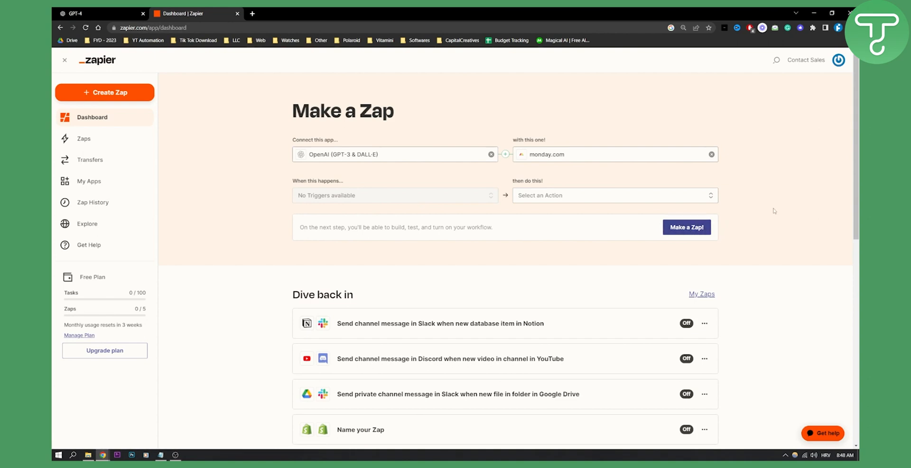
left_click(613, 195)
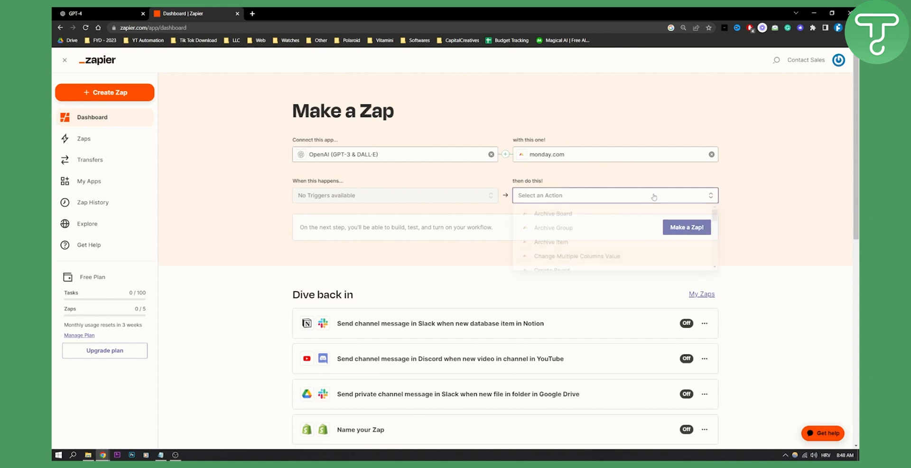
left_click(743, 198)
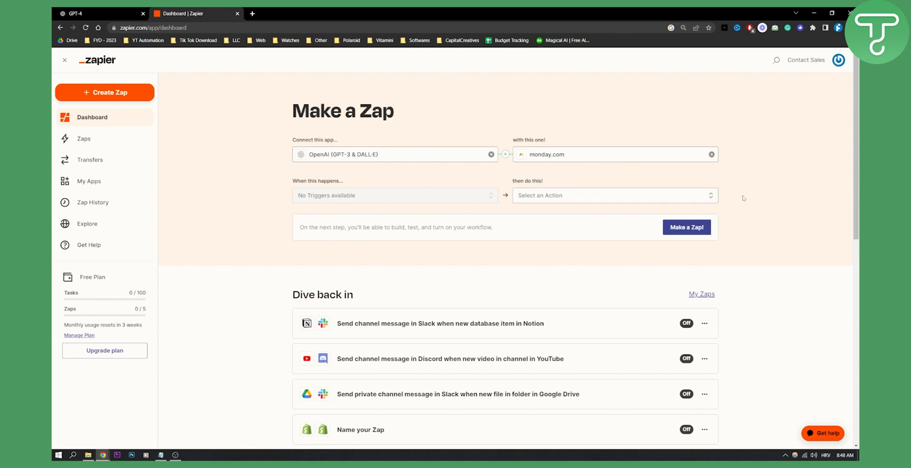